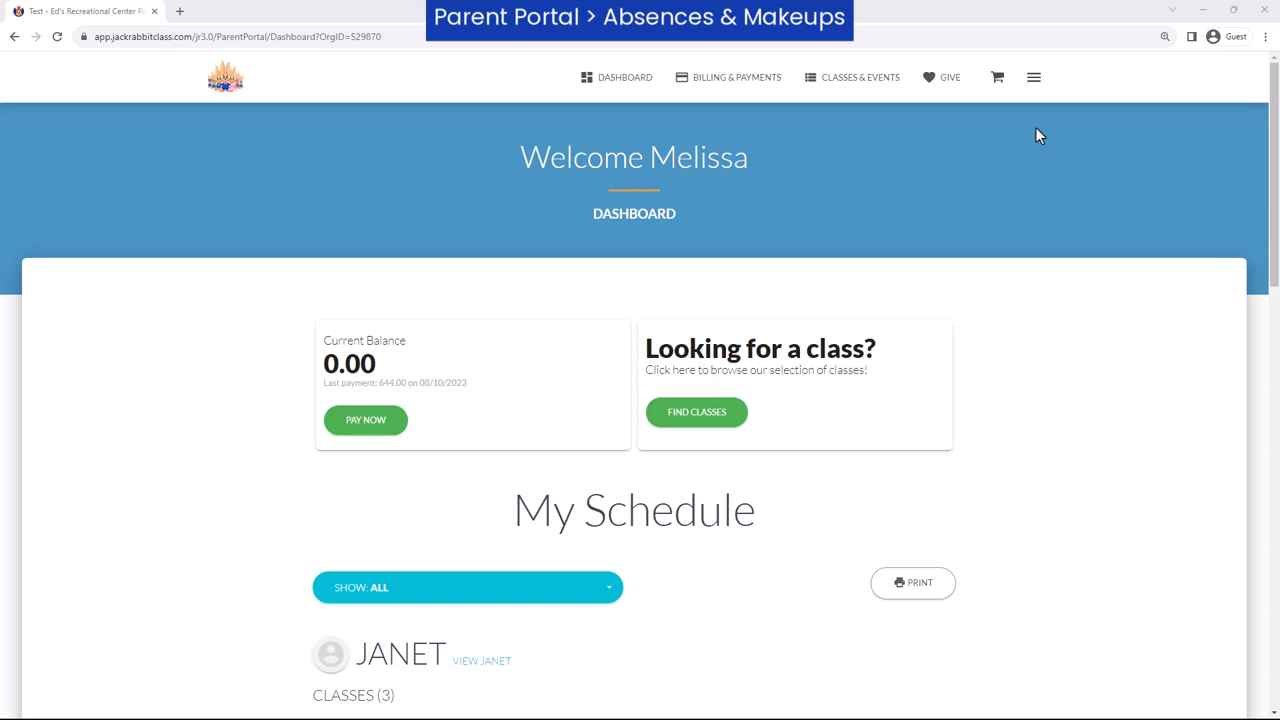
Step: View the parent's Absences & Makeups page in the Parent Portal
click(1034, 77)
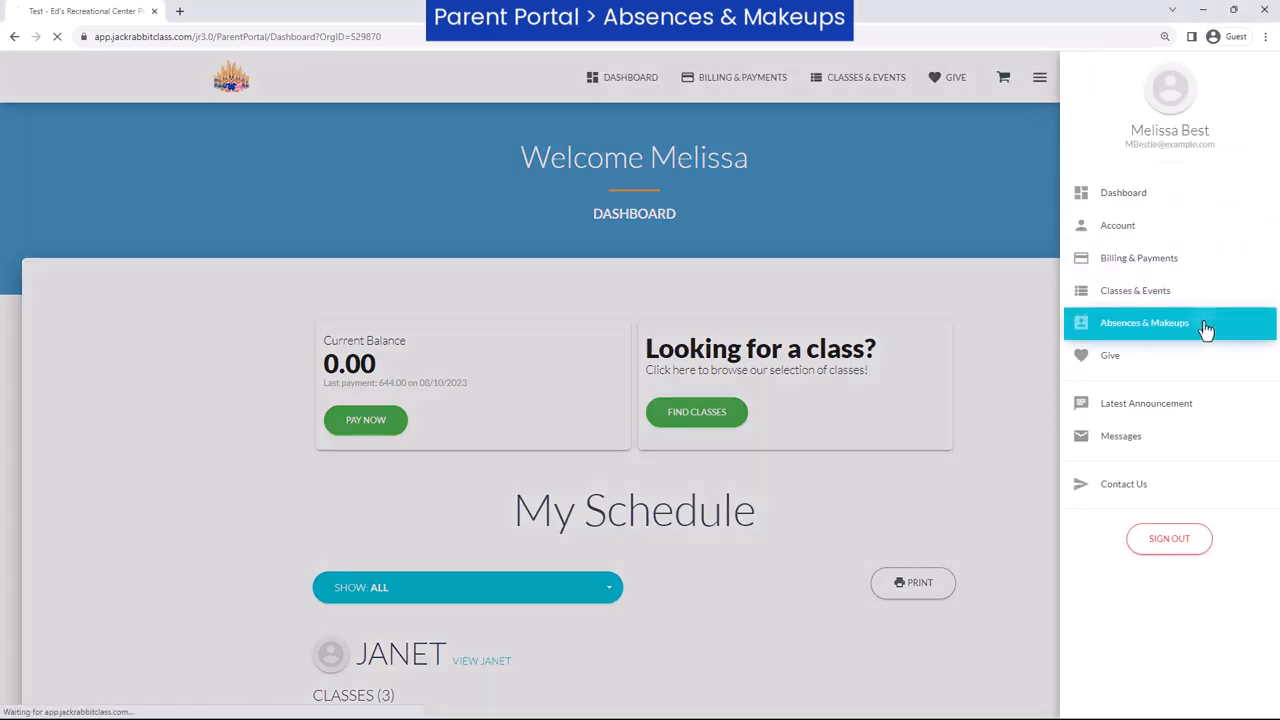
click(1144, 322)
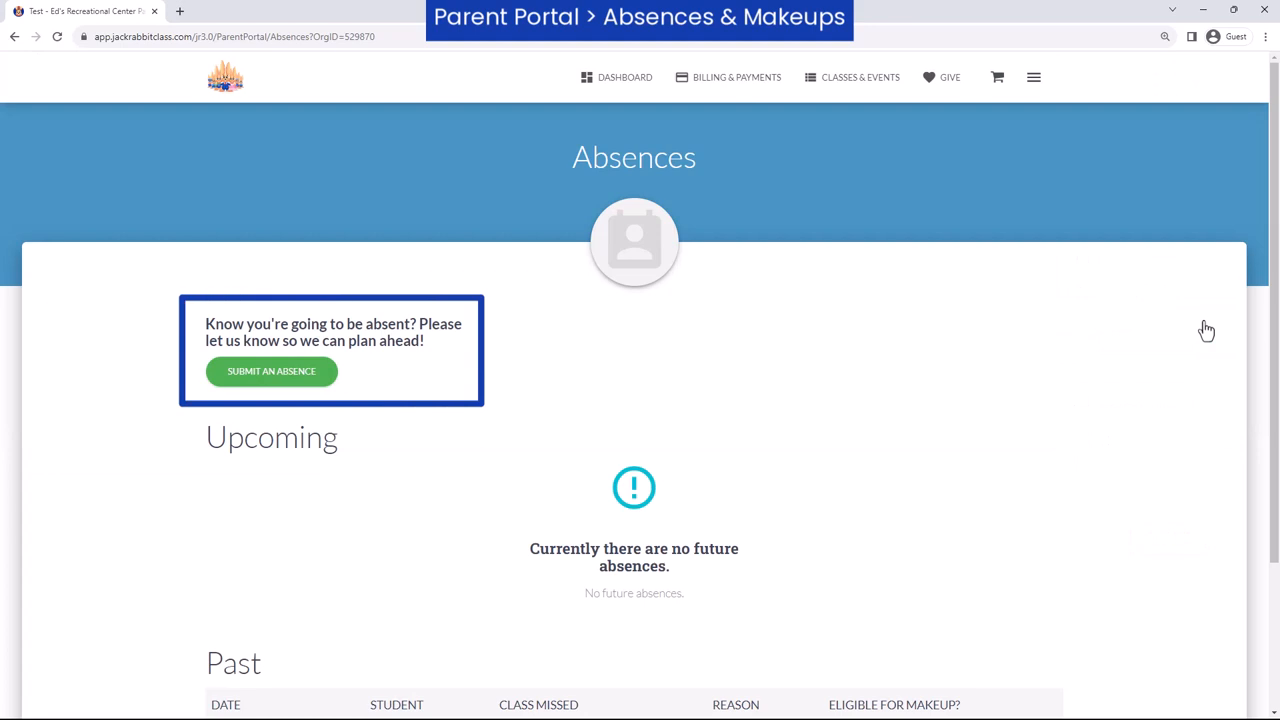
scroll(down, 3)
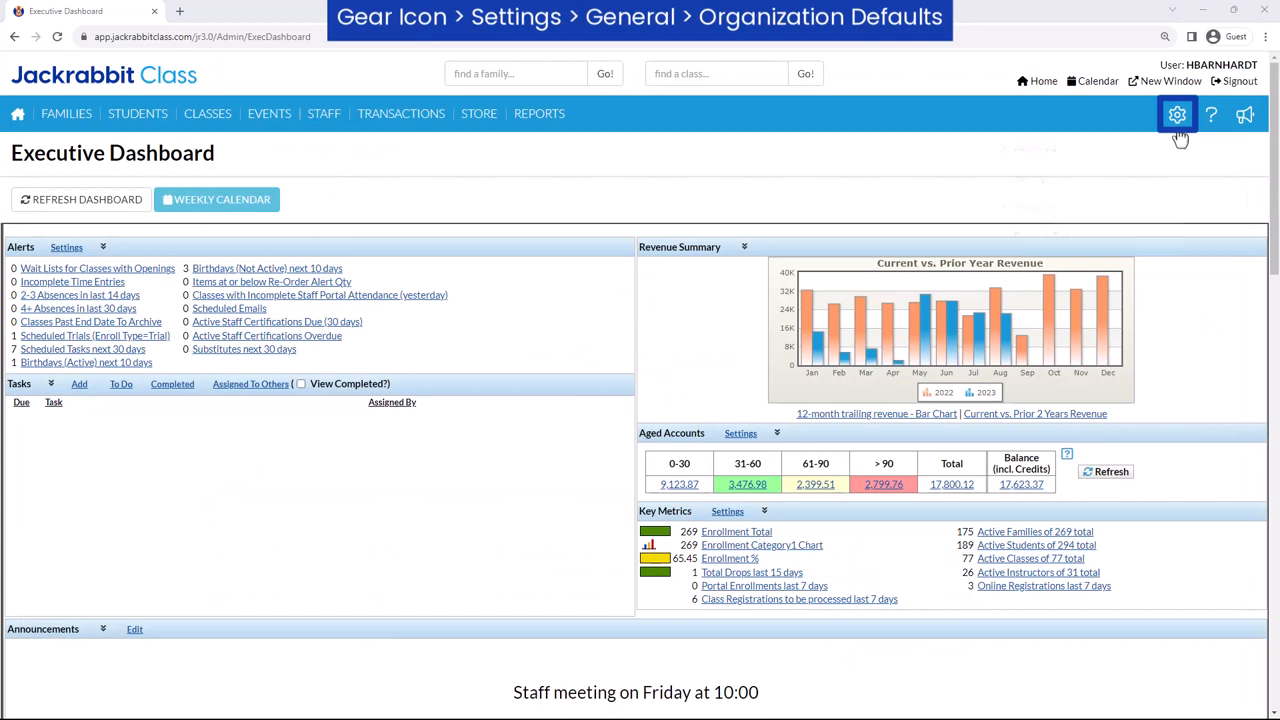
Step: Open General Organization Defaults in admin settings and scroll to the makeup settings
click(1177, 114)
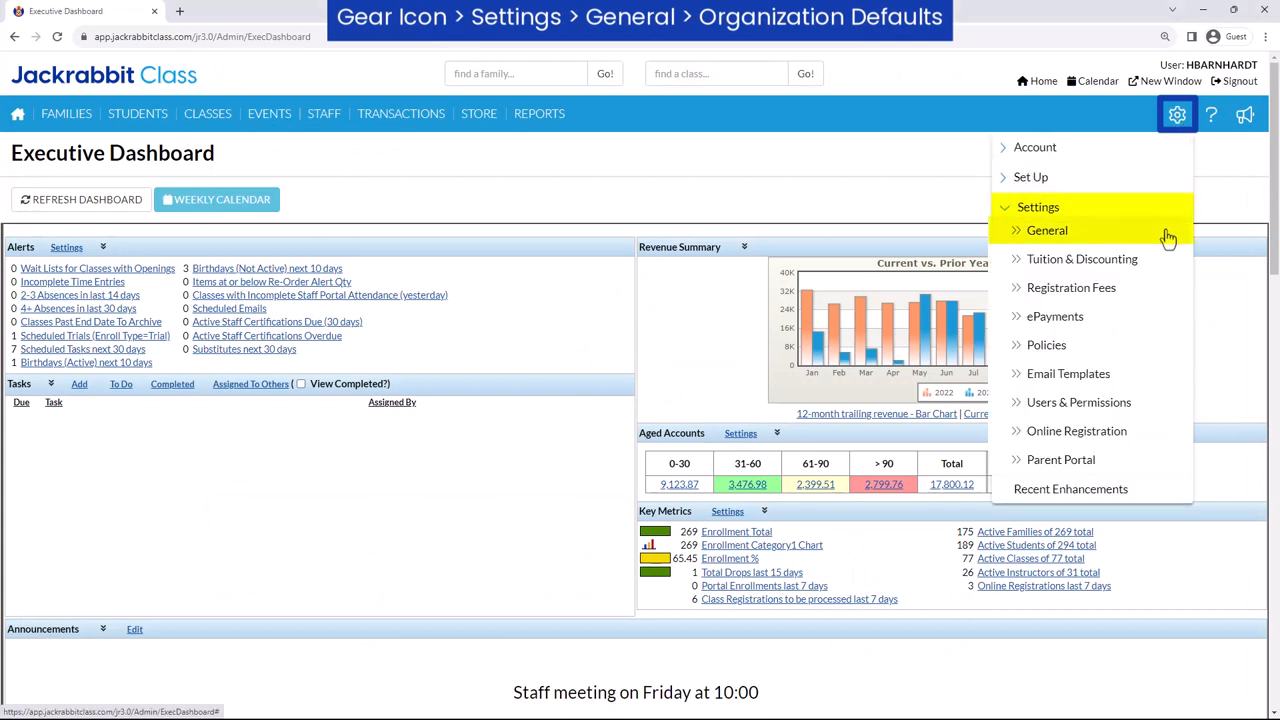
click(1046, 230)
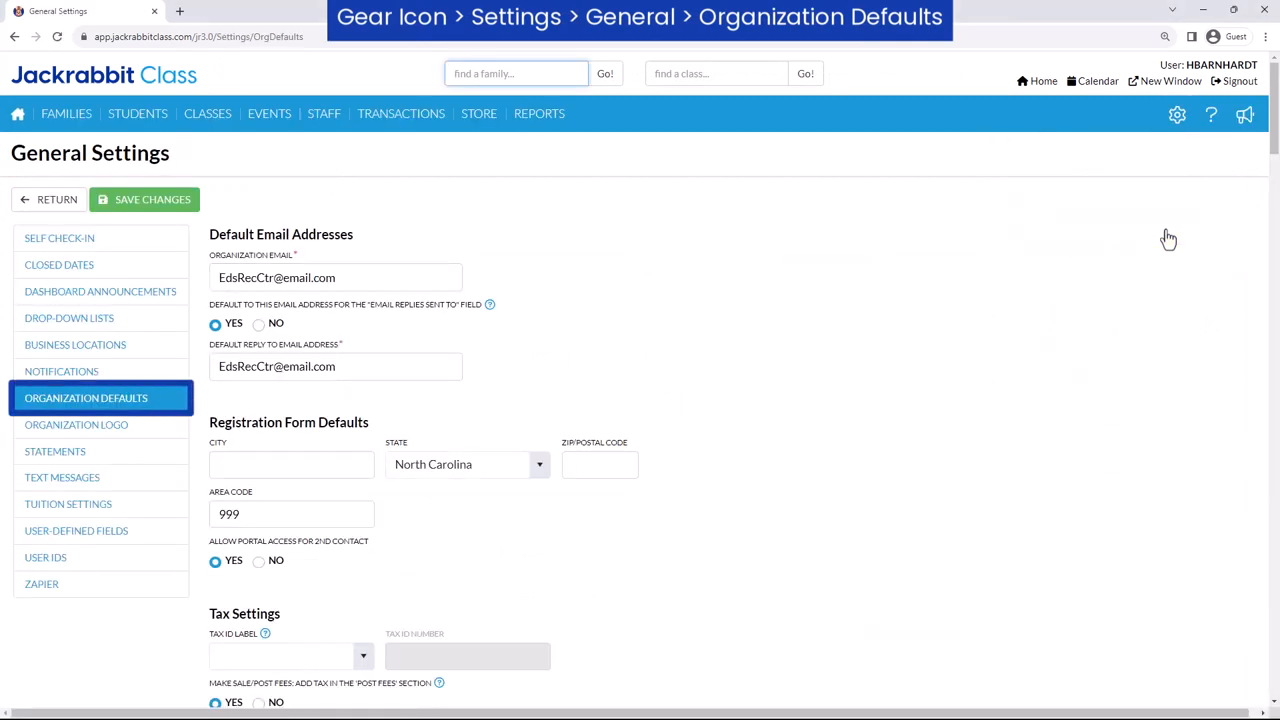
scroll(down, 3)
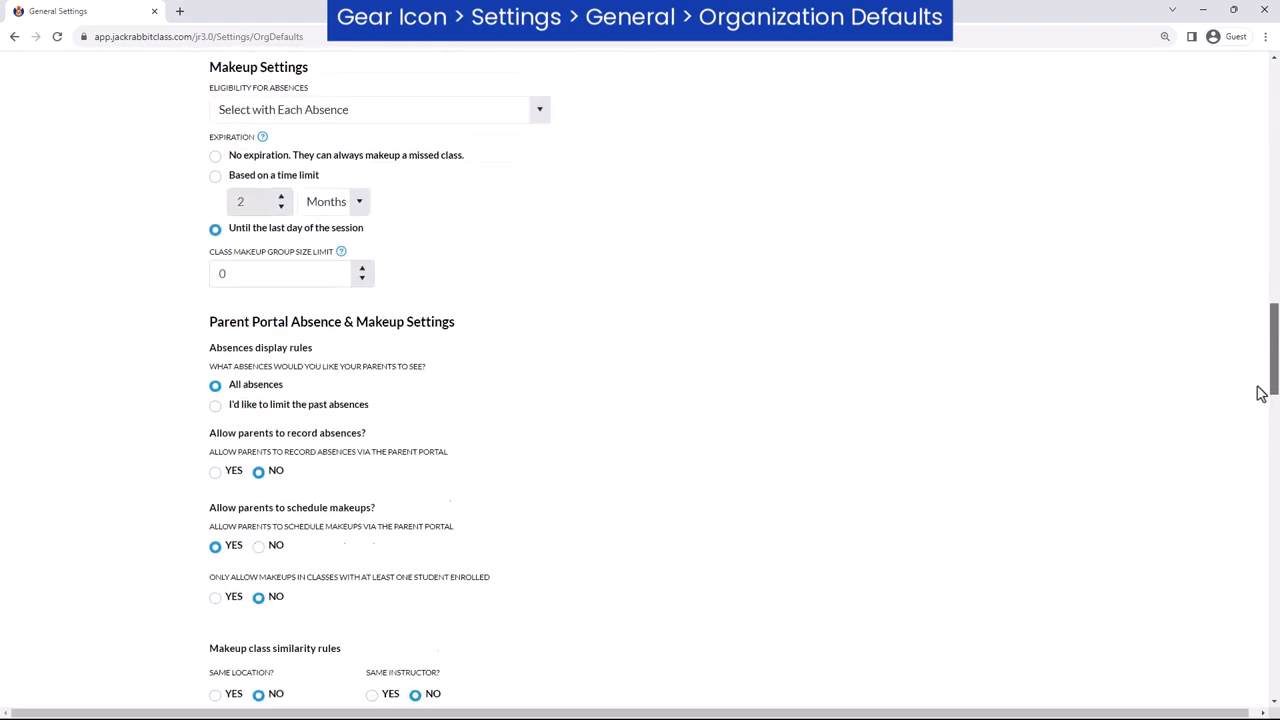
Step: Limit past absences to makeup-eligible ones from the last 6 months
scroll(down, 3)
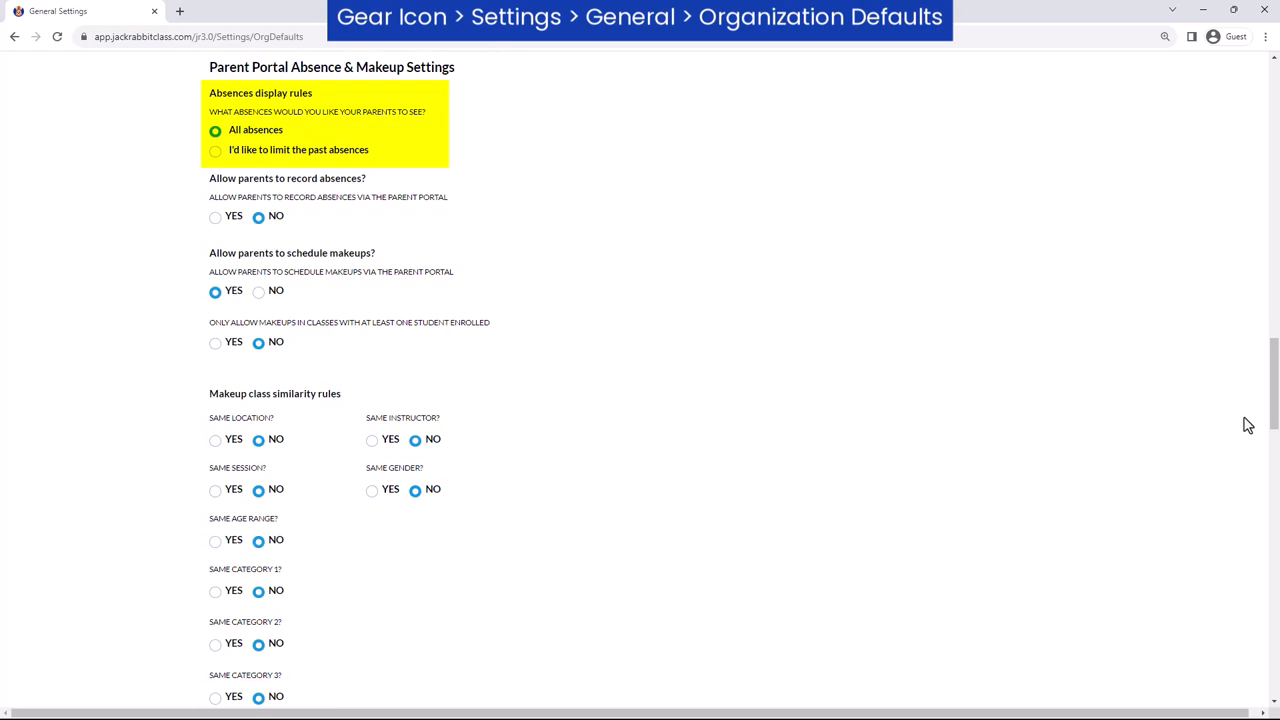
mouse_move(632, 219)
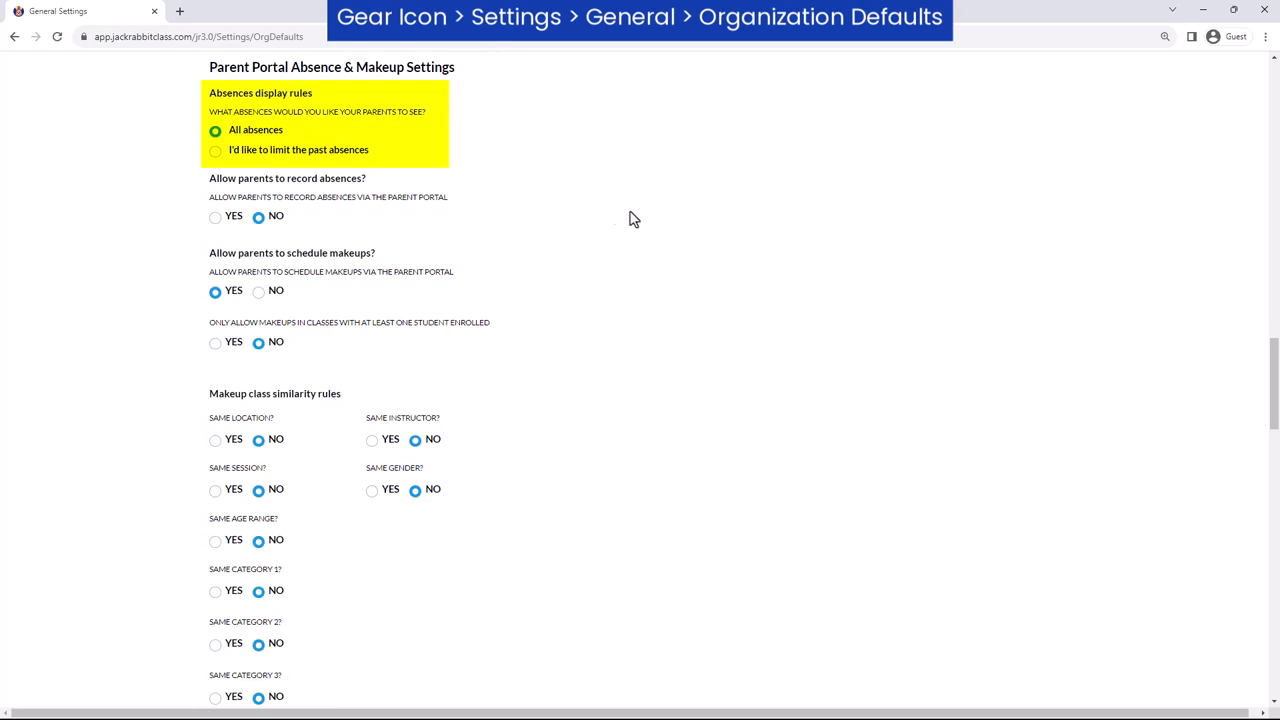
click(215, 149)
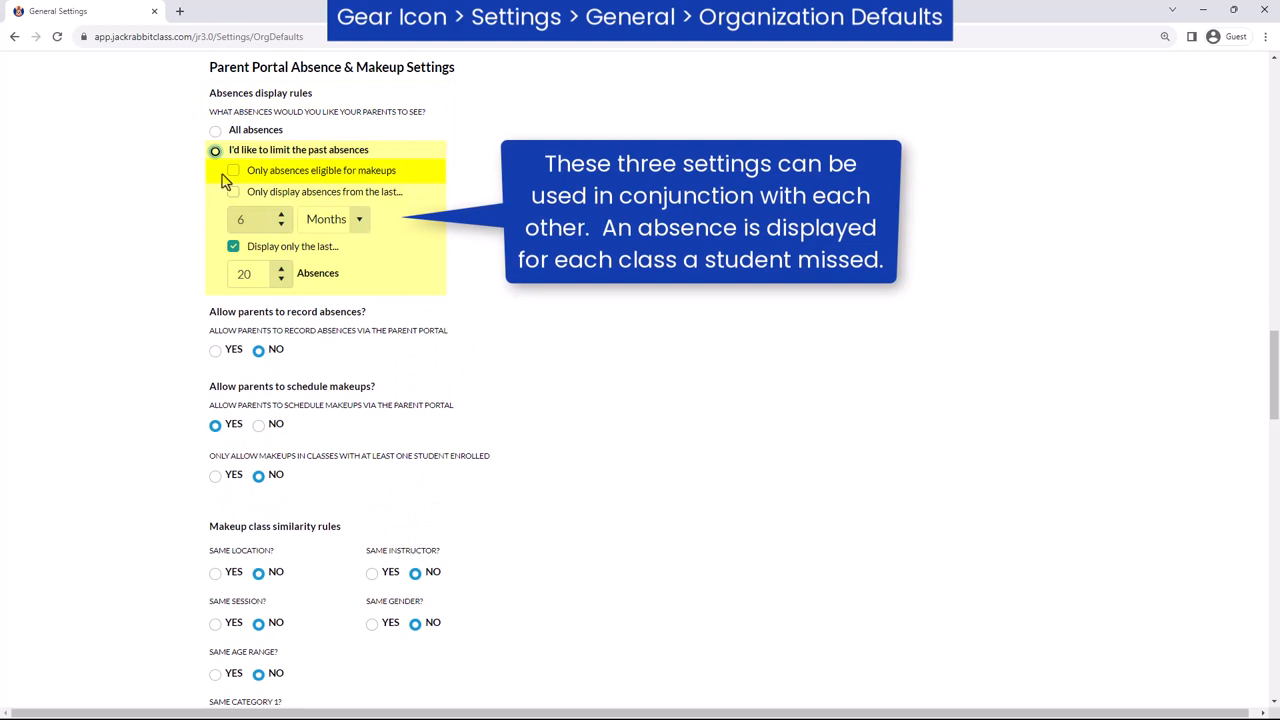
click(233, 170)
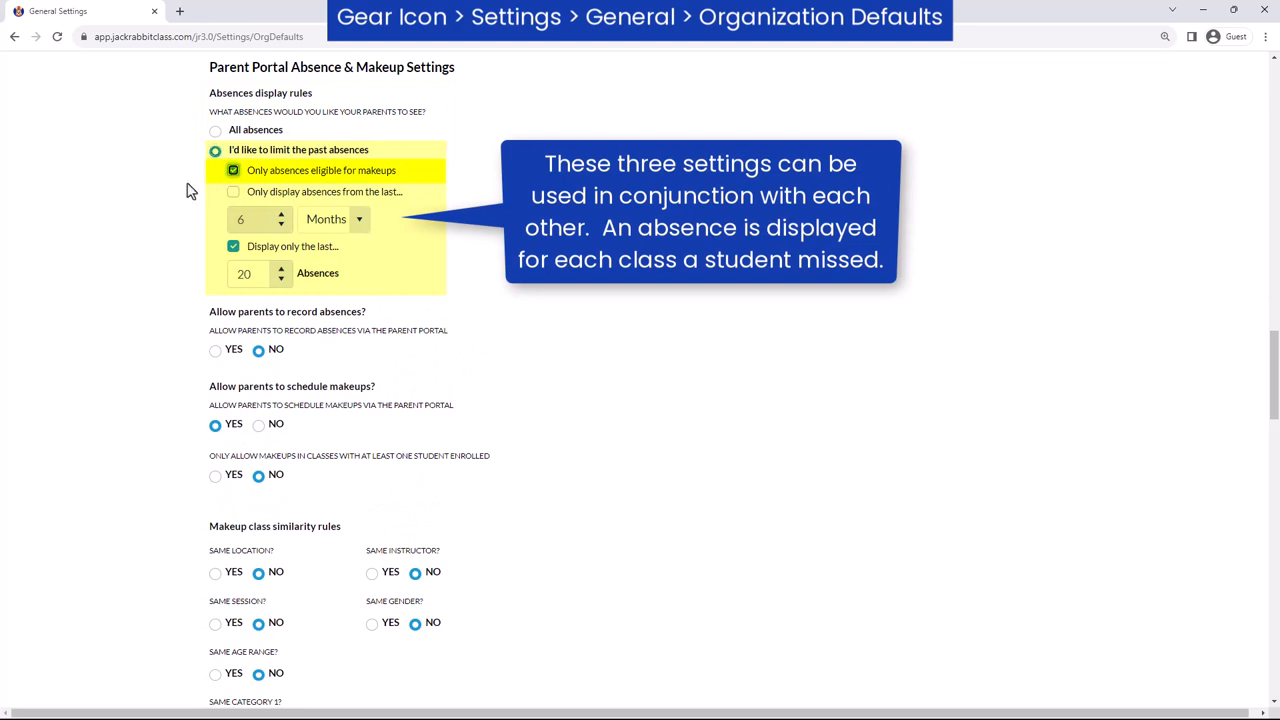
click(233, 191)
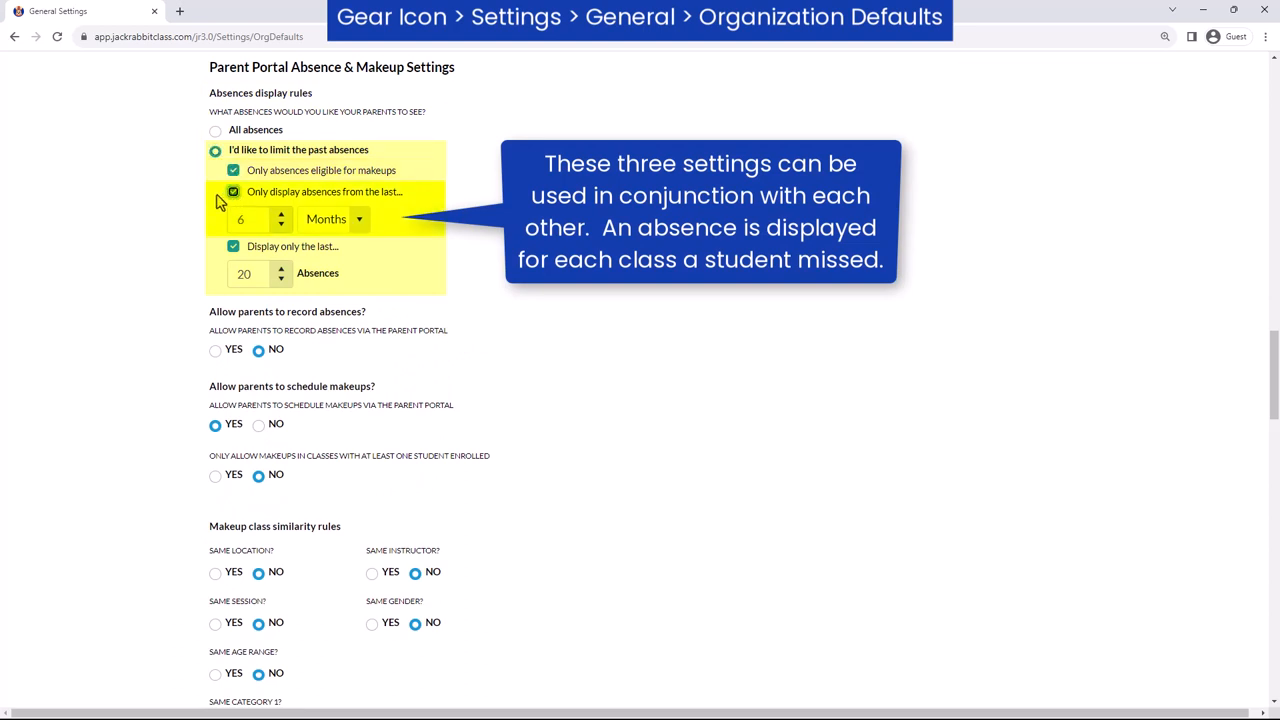
mouse_move(205, 200)
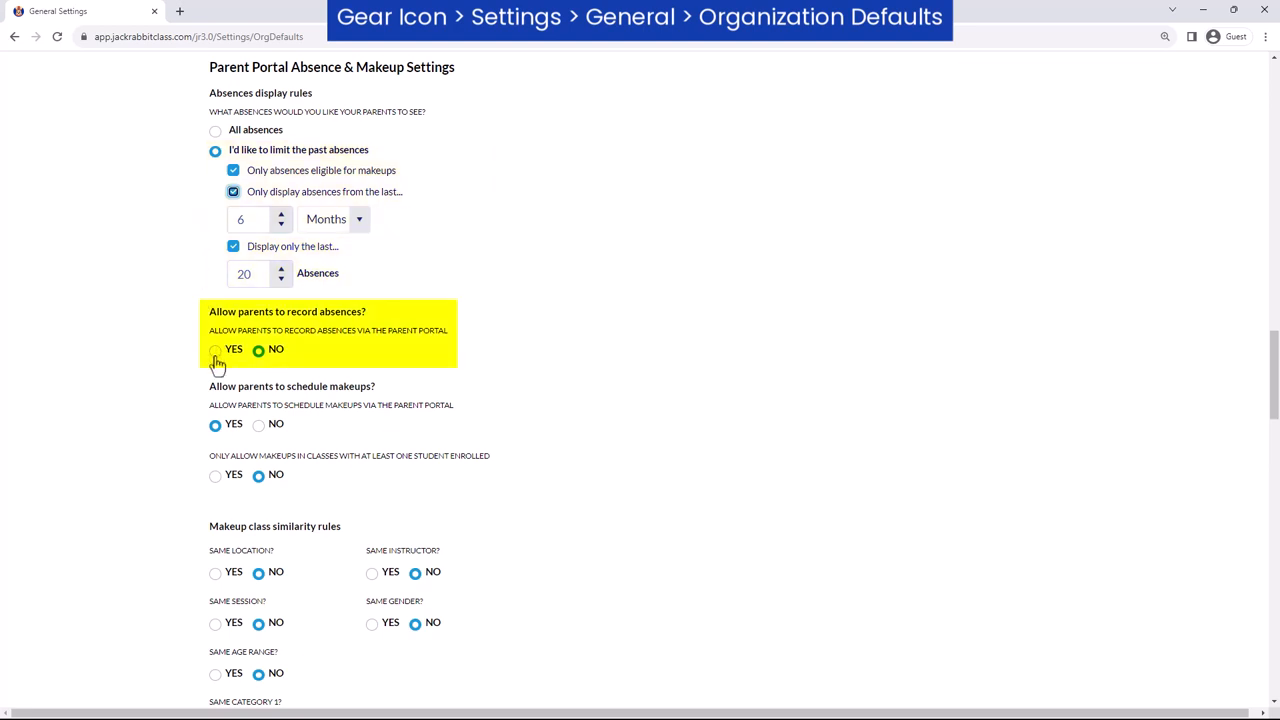
Step: Allow parents to record absences 1 day in advance, with absence notification emails on
click(215, 349)
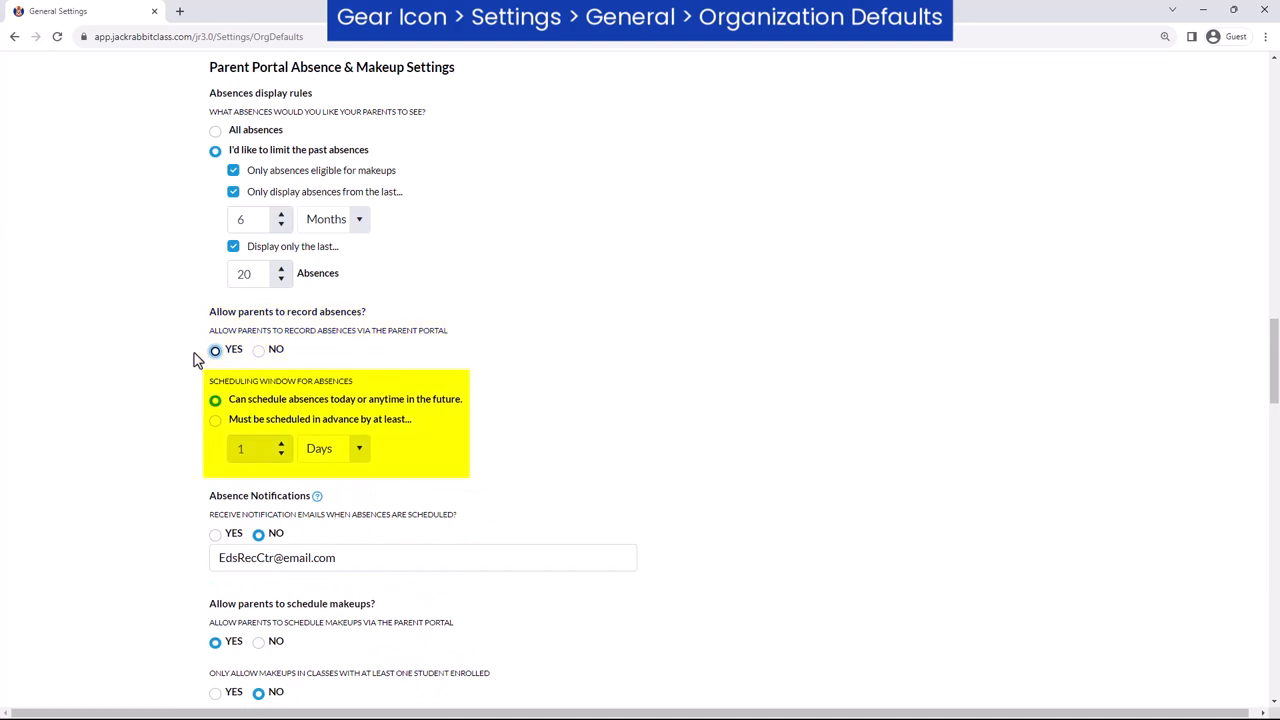
click(215, 419)
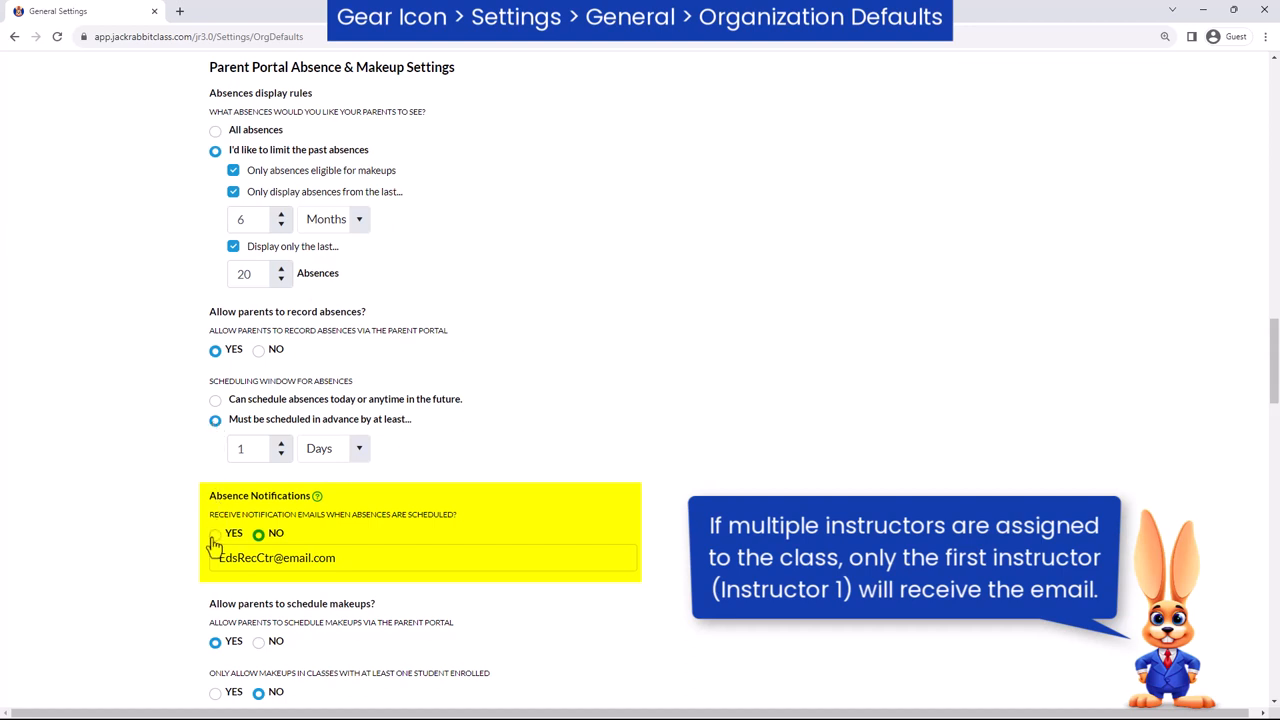
click(215, 533)
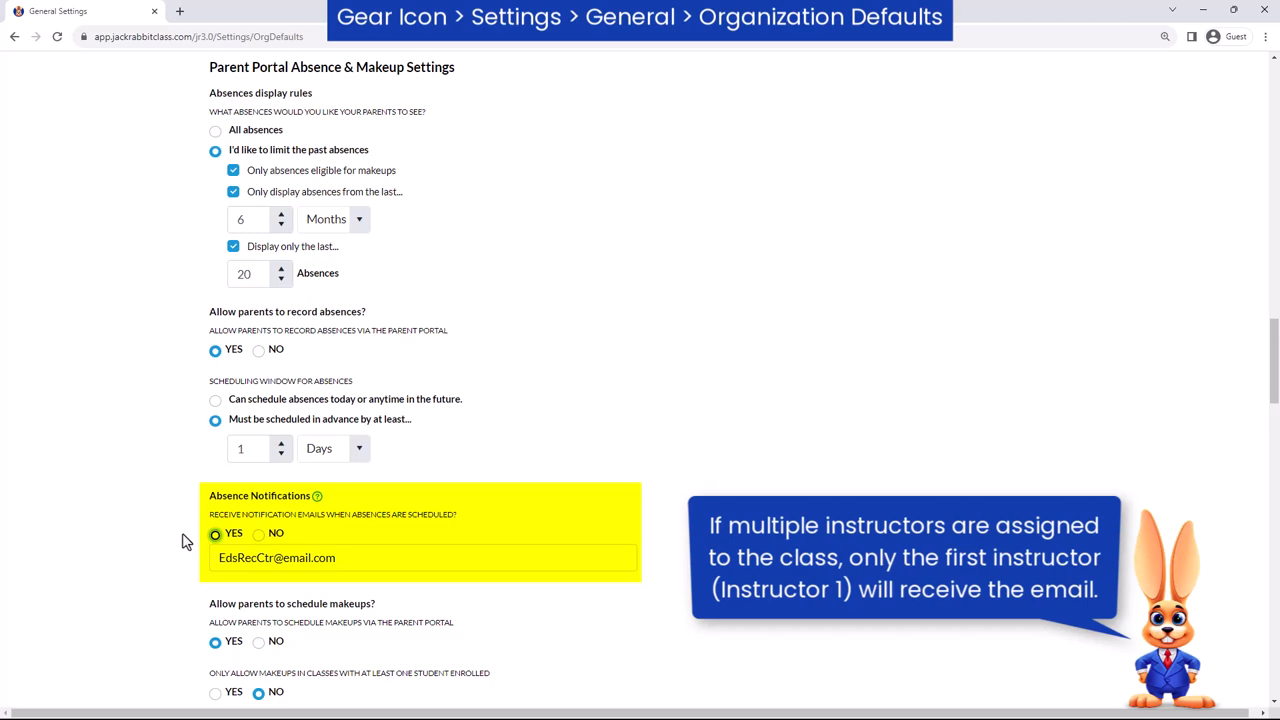
scroll(down, 3)
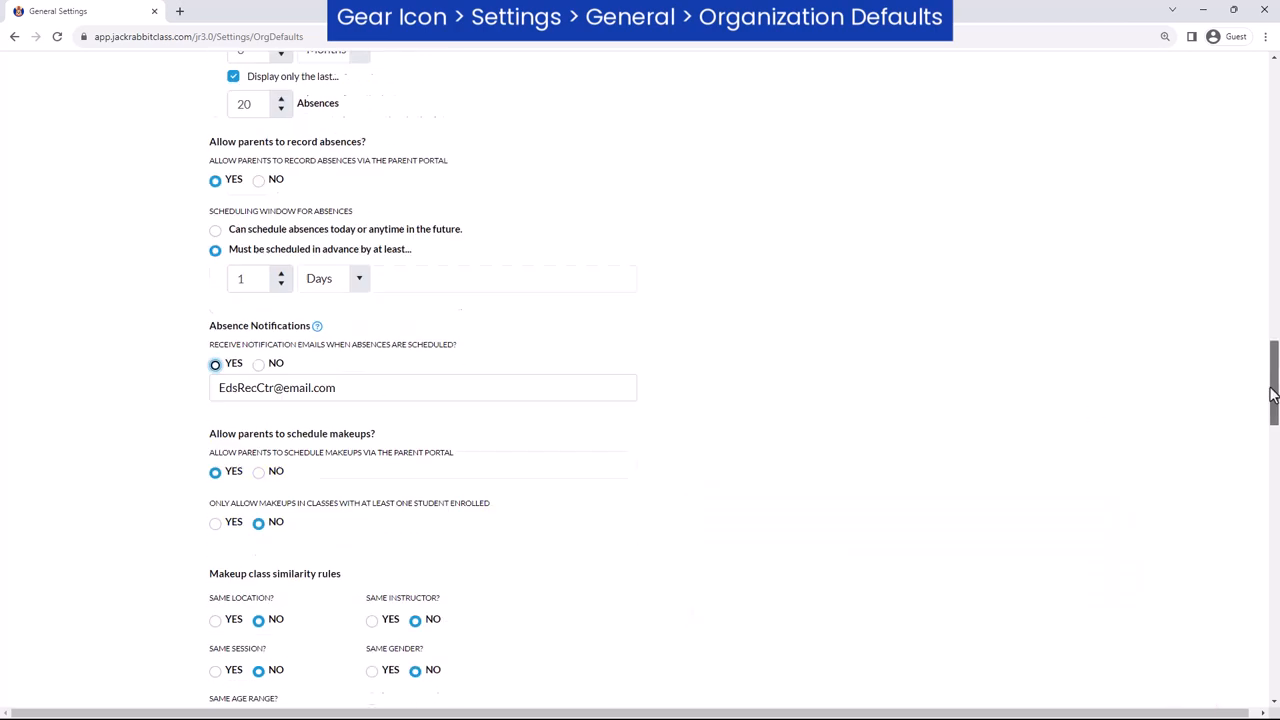
Step: Set the makeup similarity rule 'Same Category 1?' to YES
scroll(down, 3)
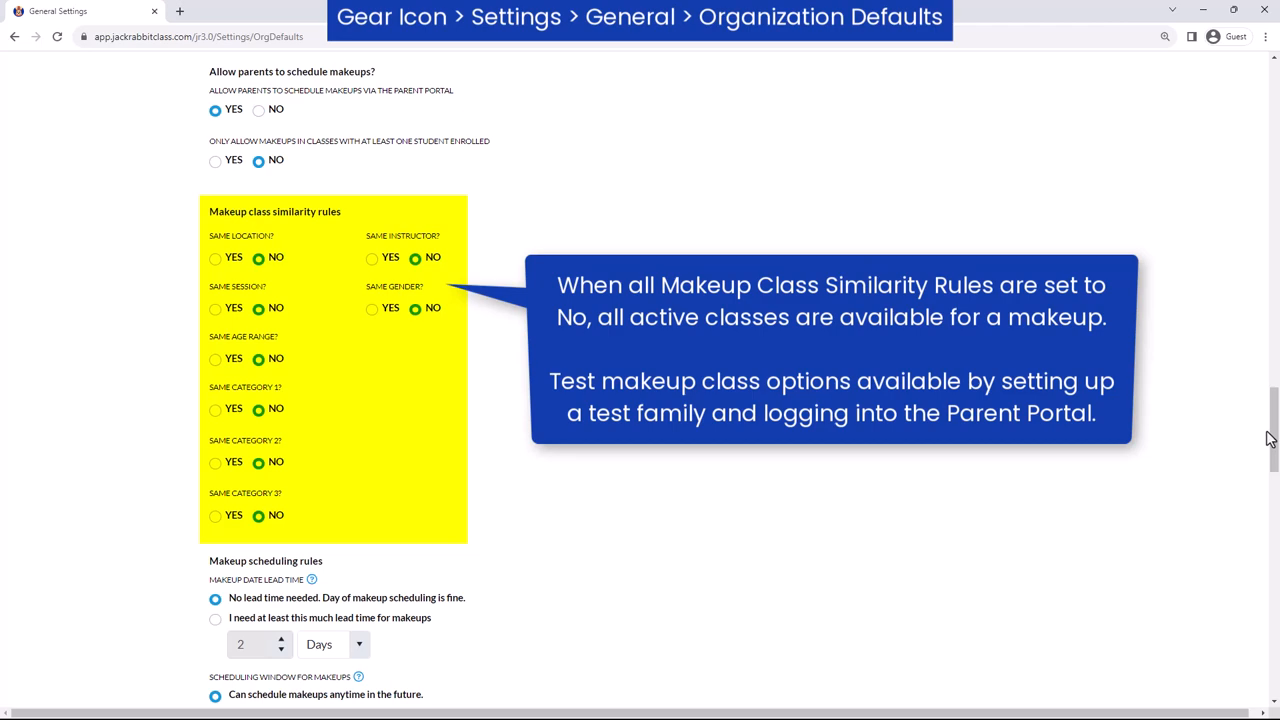
mouse_move(218, 422)
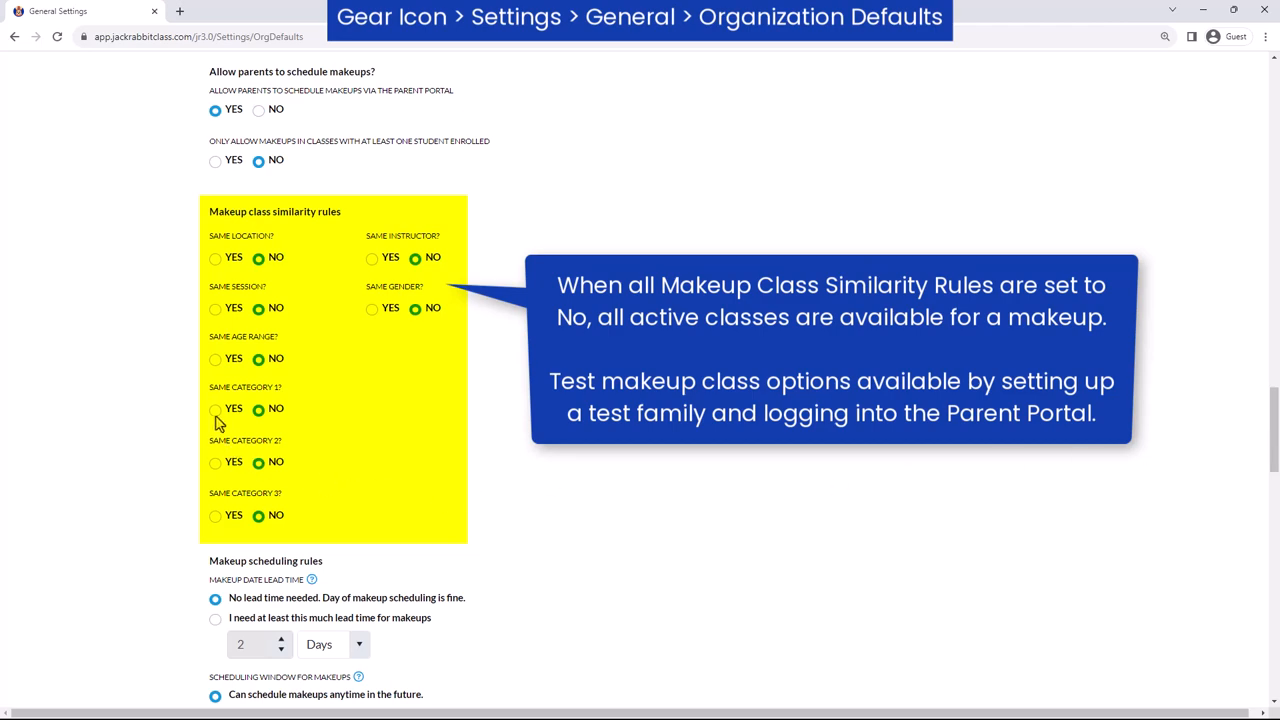
click(215, 408)
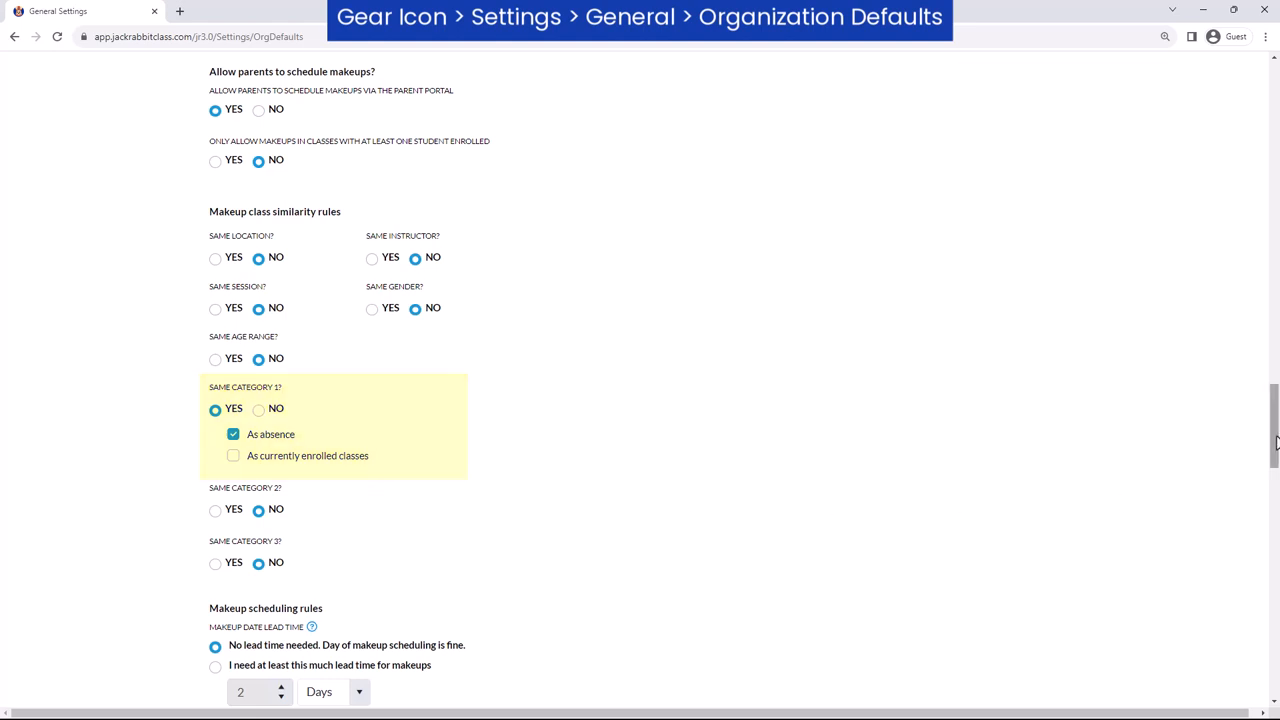
Step: Require 1 day makeup lead time, a 4-week scheduling window, and absences within 1 week
scroll(down, 3)
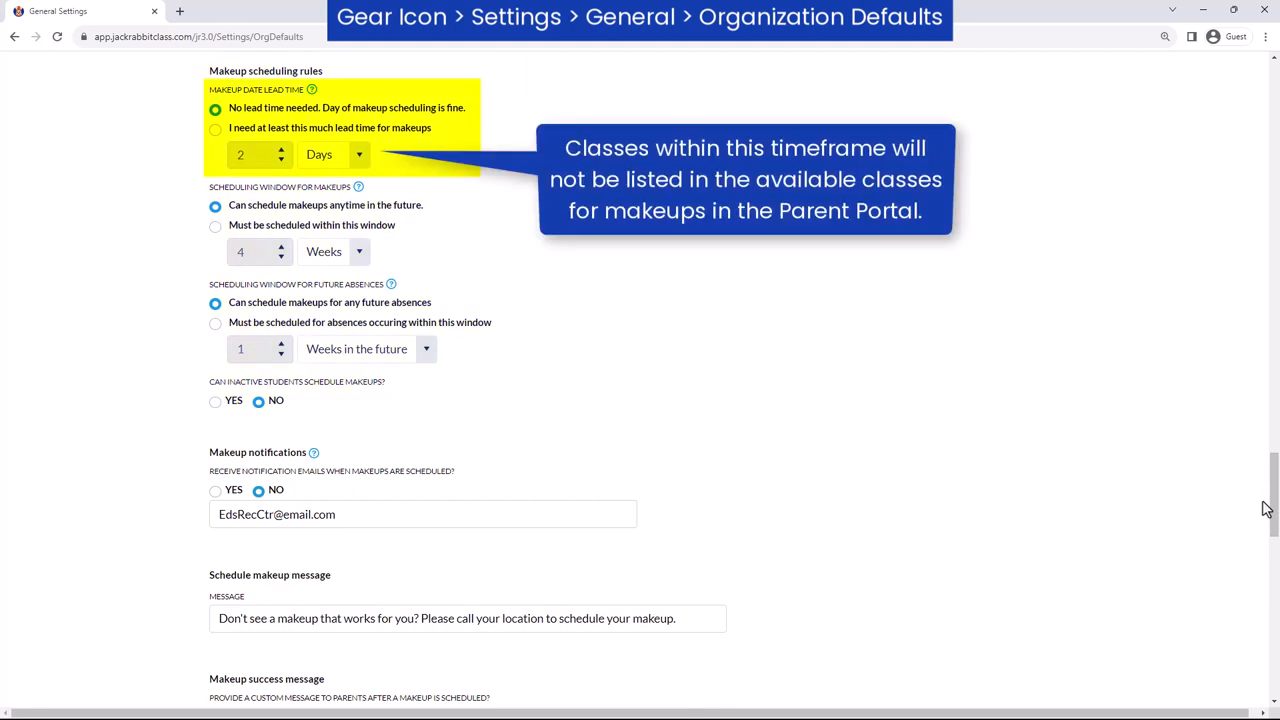
click(215, 129)
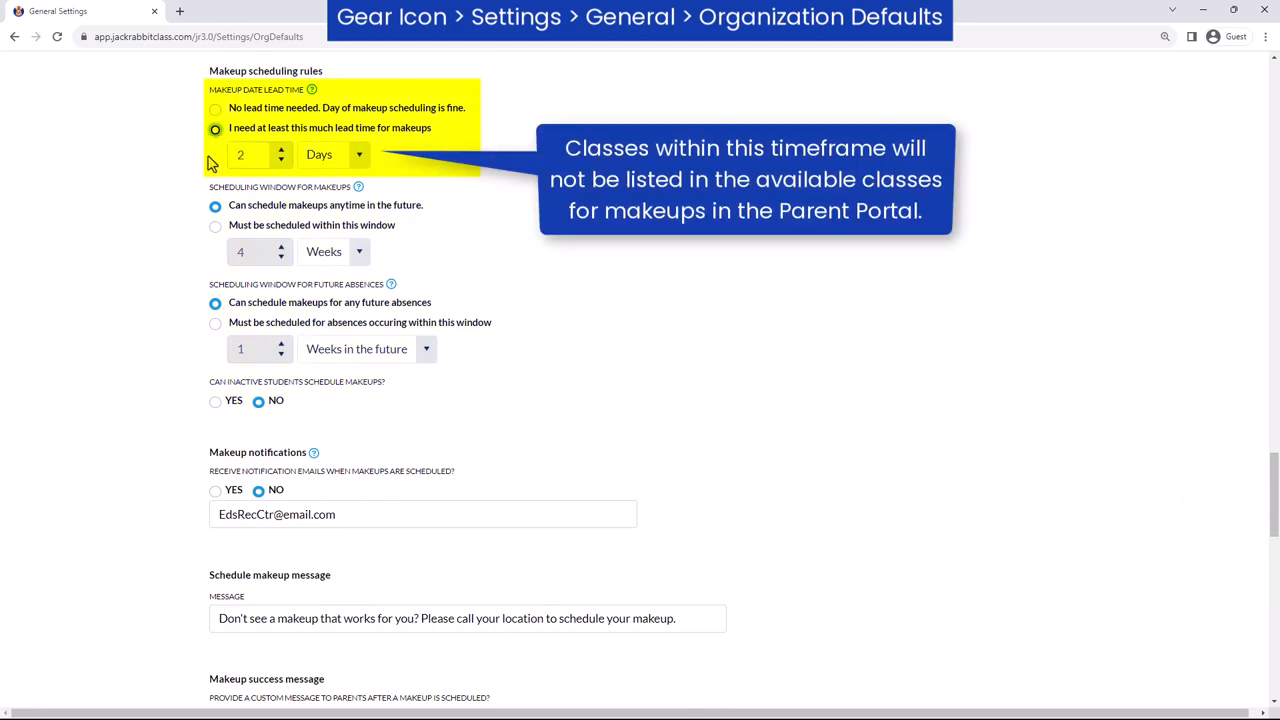
click(281, 159)
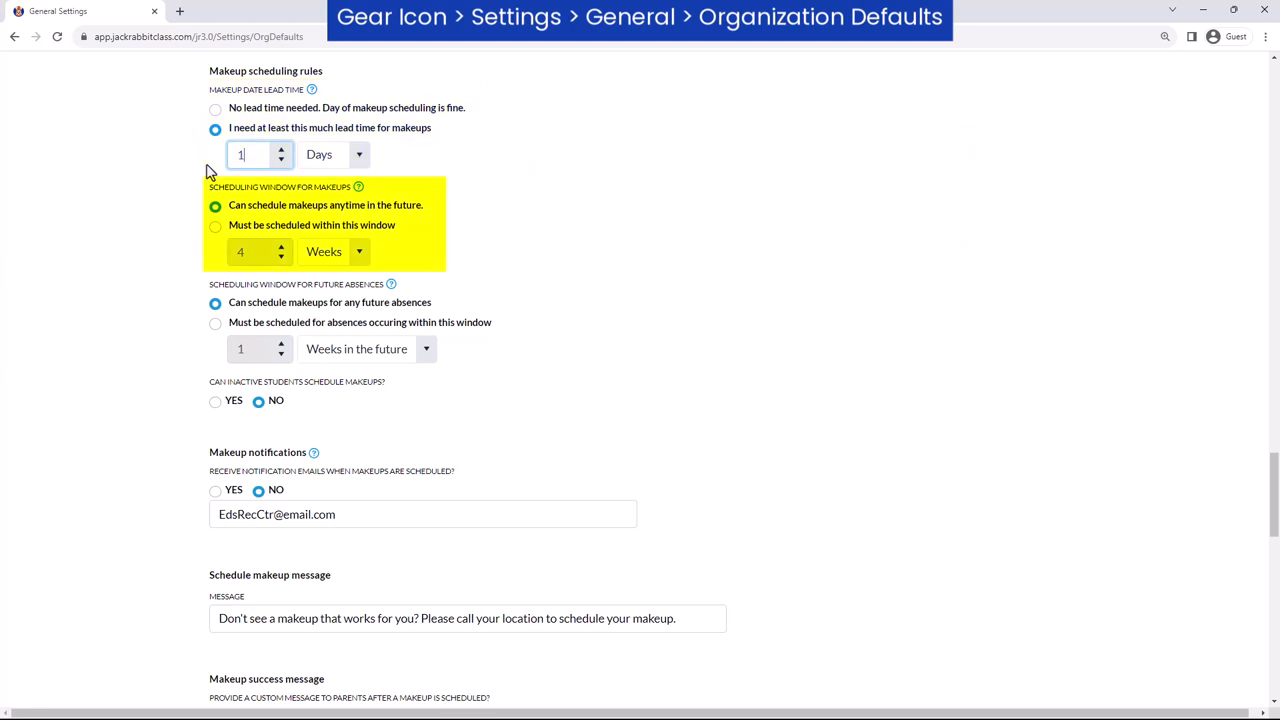
mouse_move(183, 189)
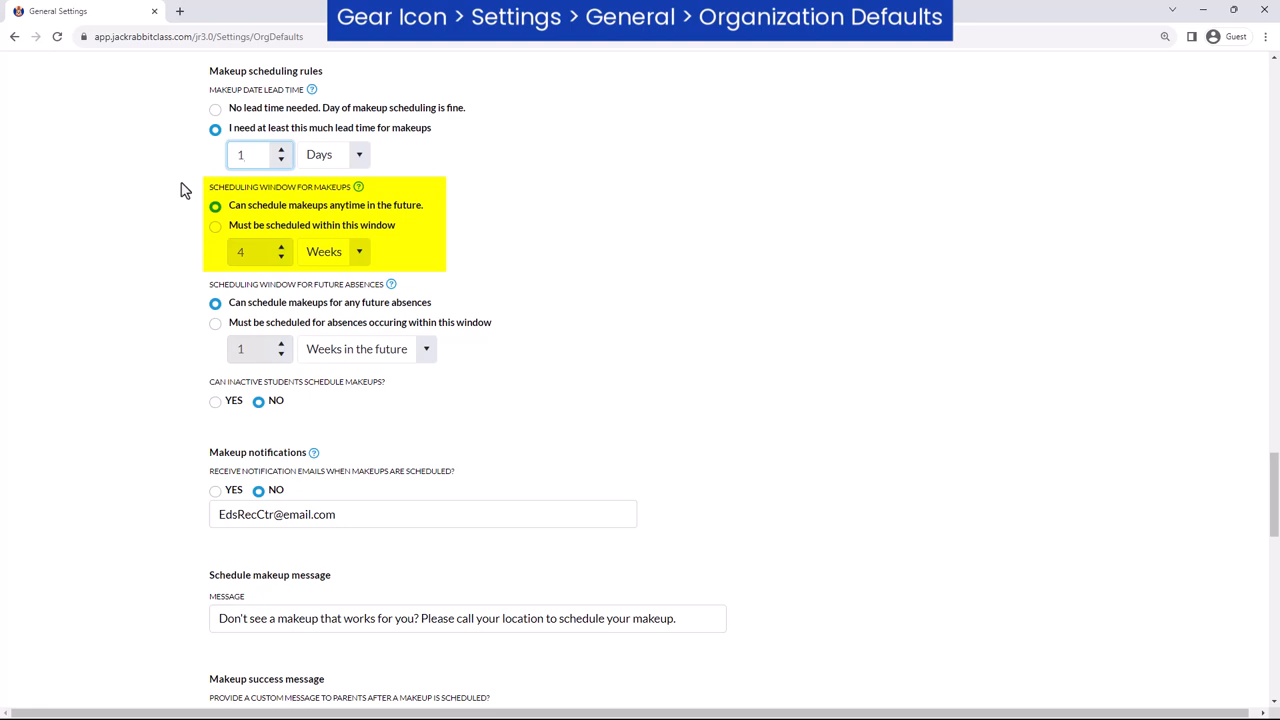
click(215, 225)
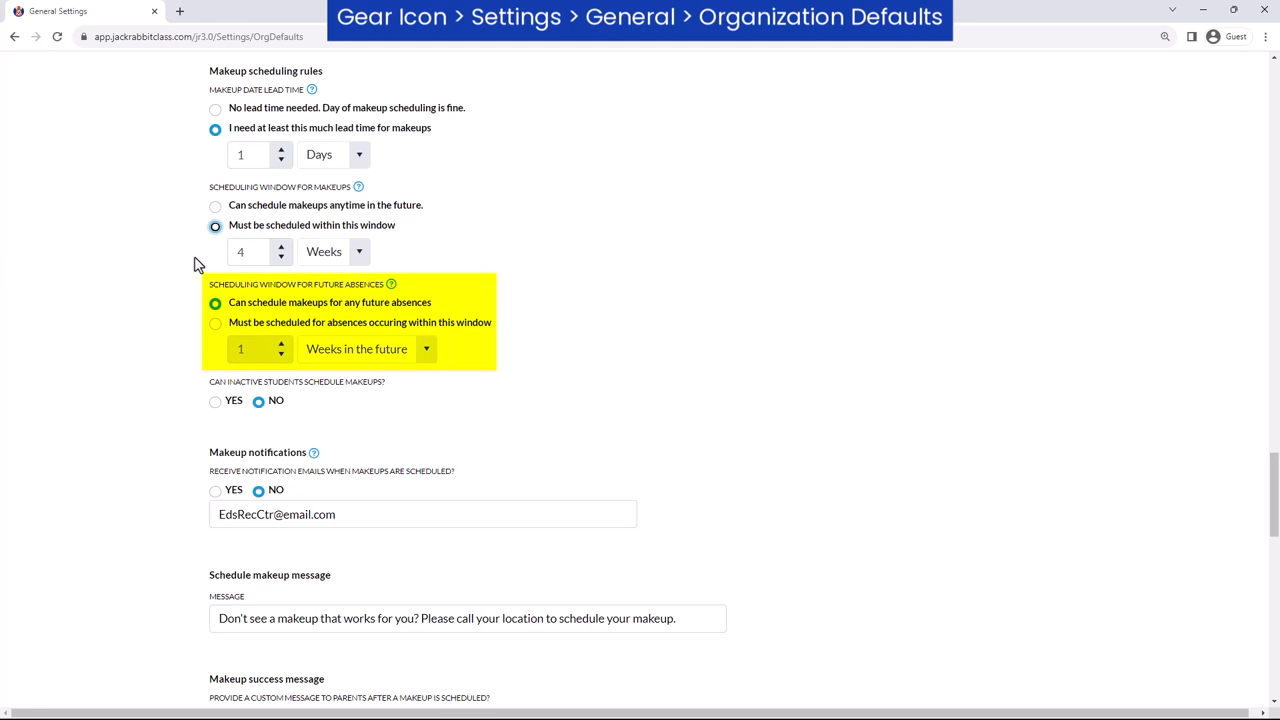
click(215, 322)
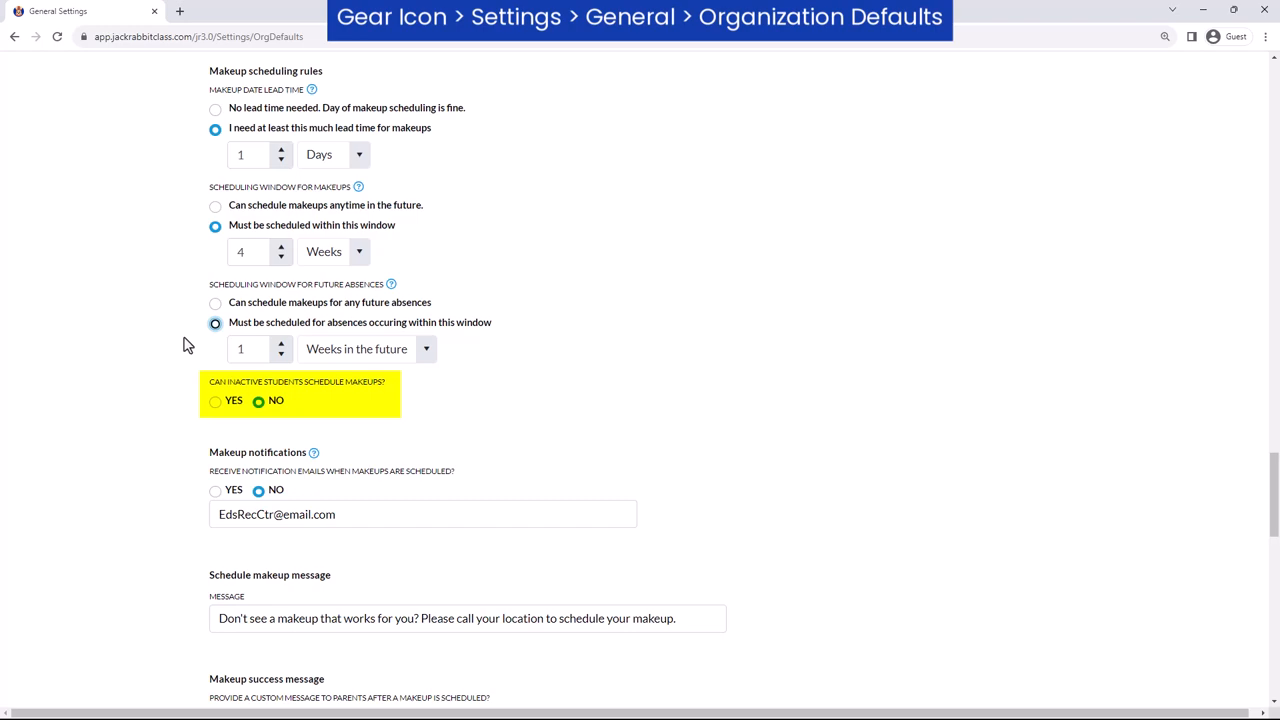
mouse_move(417, 393)
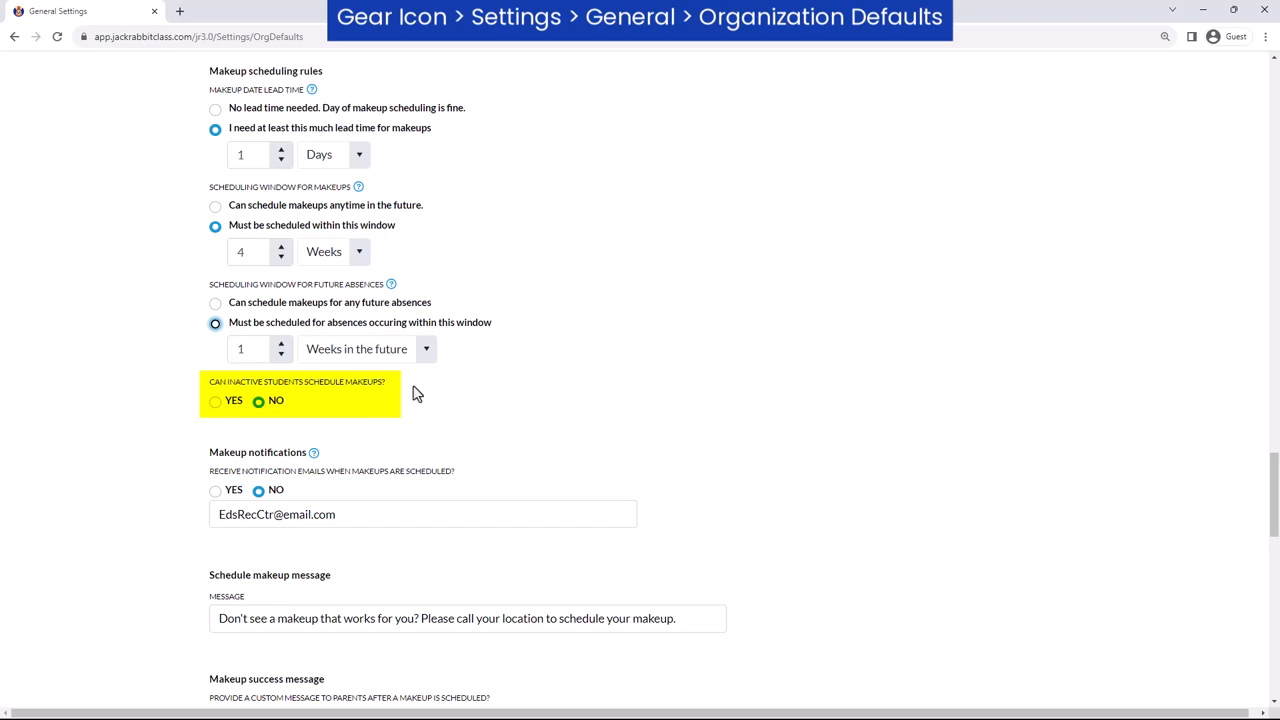
Step: Set 'Receive notification emails when makeups are scheduled?' to YES
scroll(down, 3)
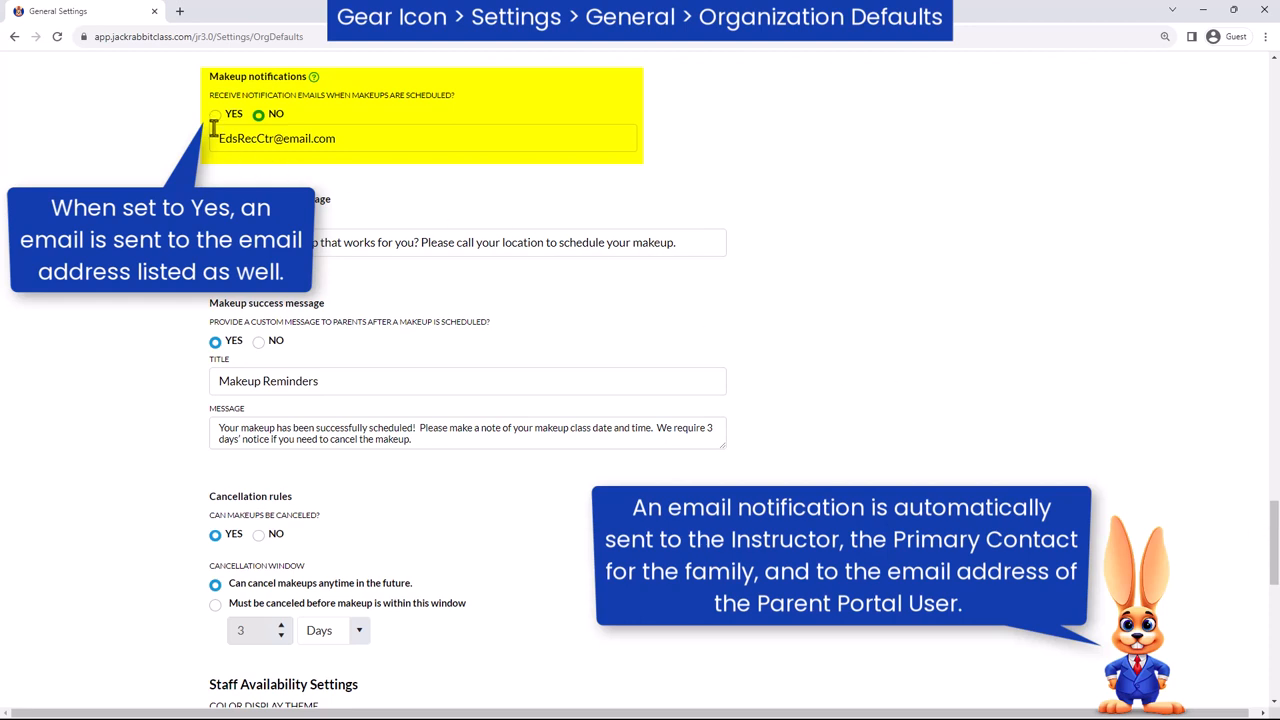
click(214, 114)
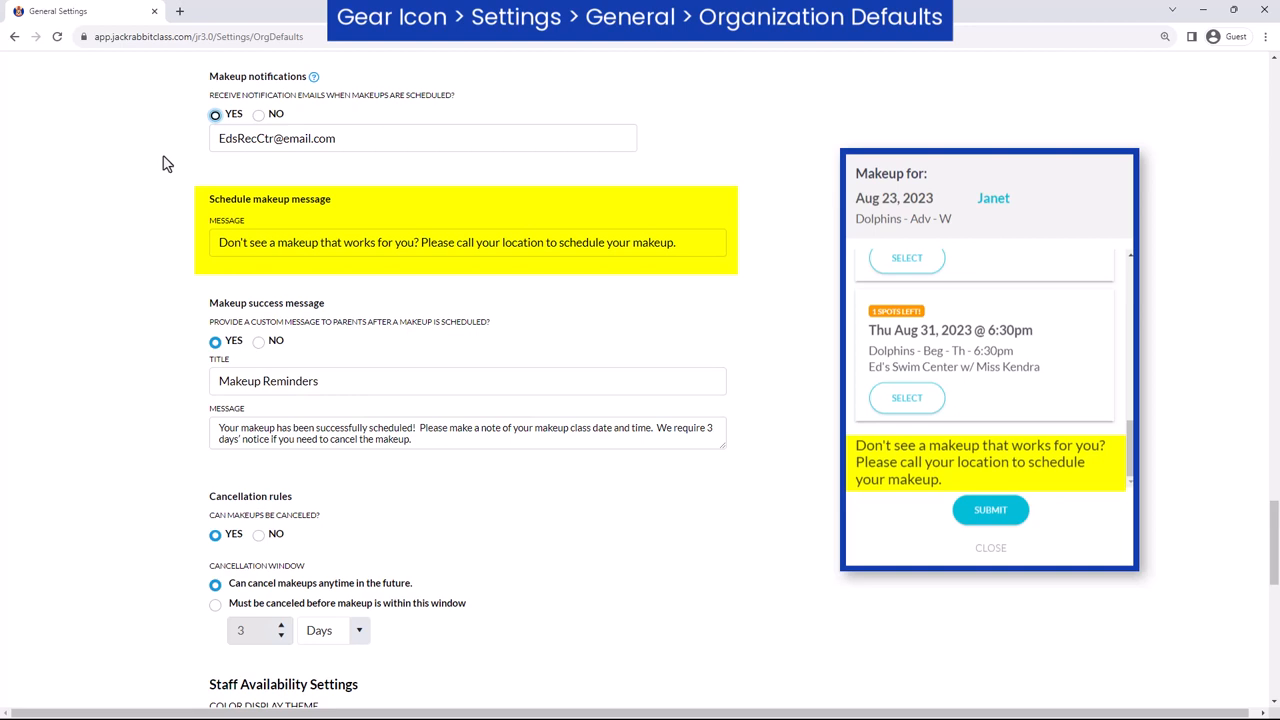
click(989, 510)
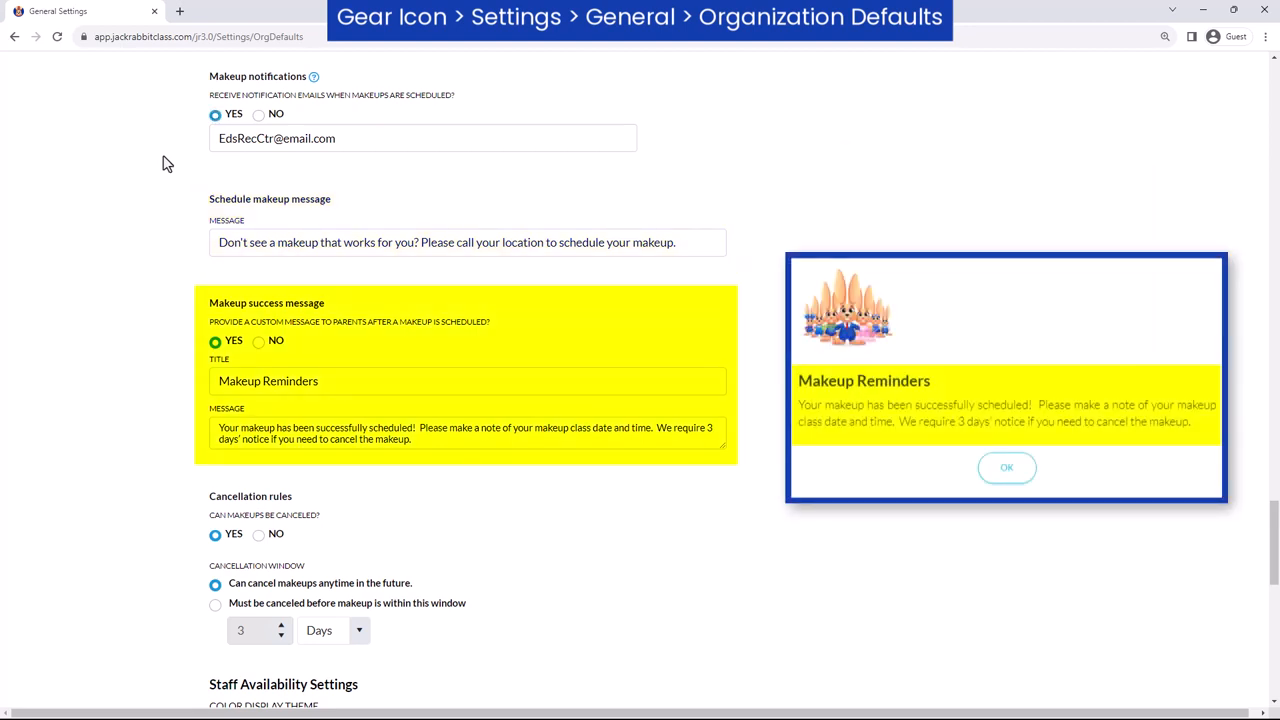
click(1006, 467)
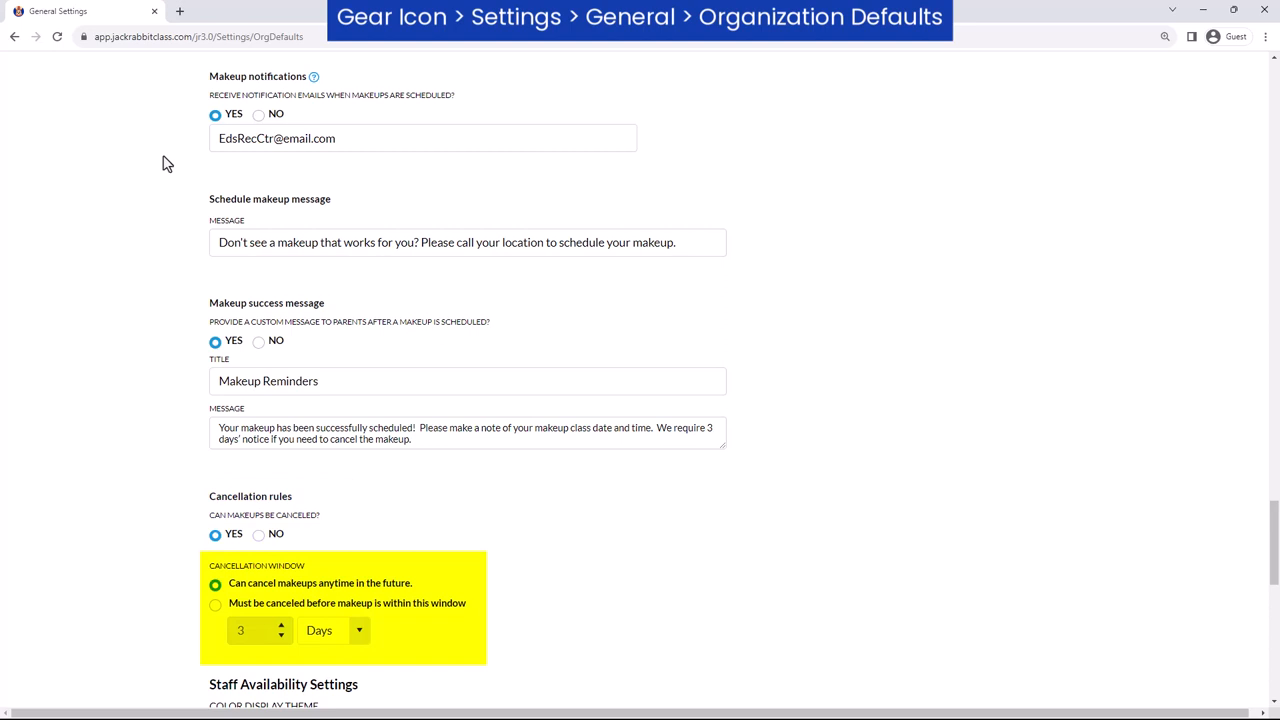
mouse_move(185, 560)
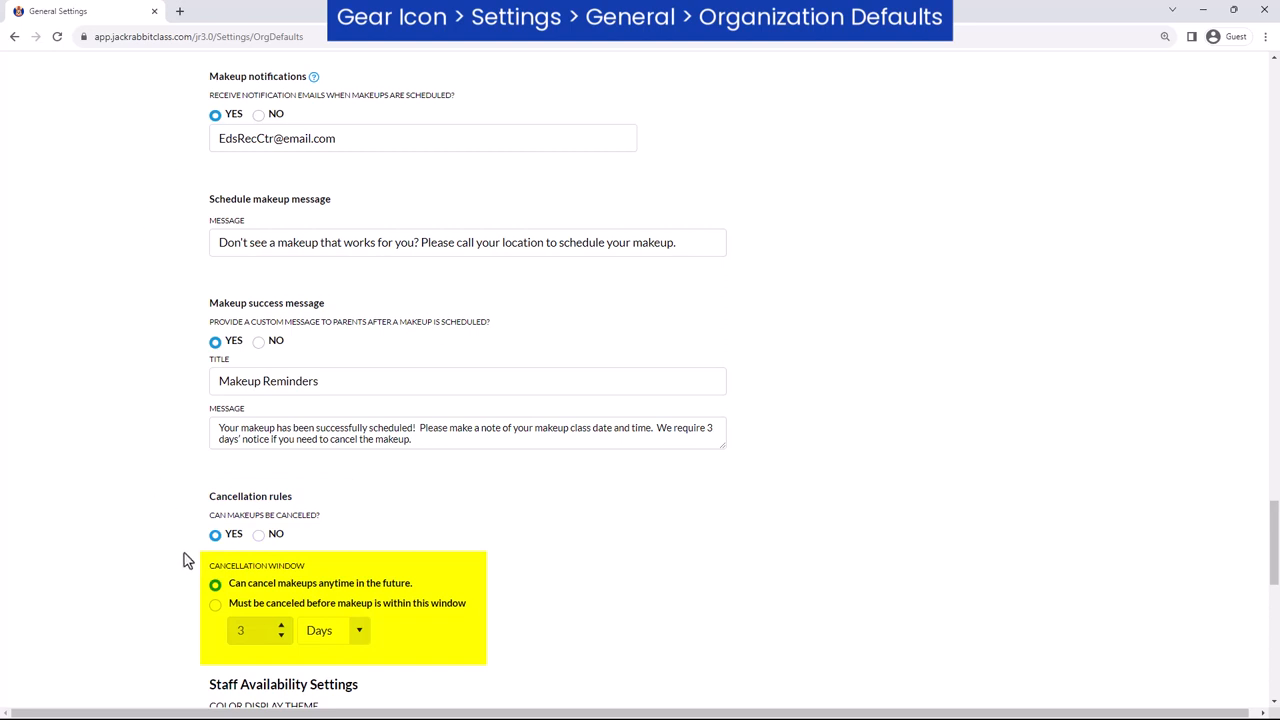
click(215, 604)
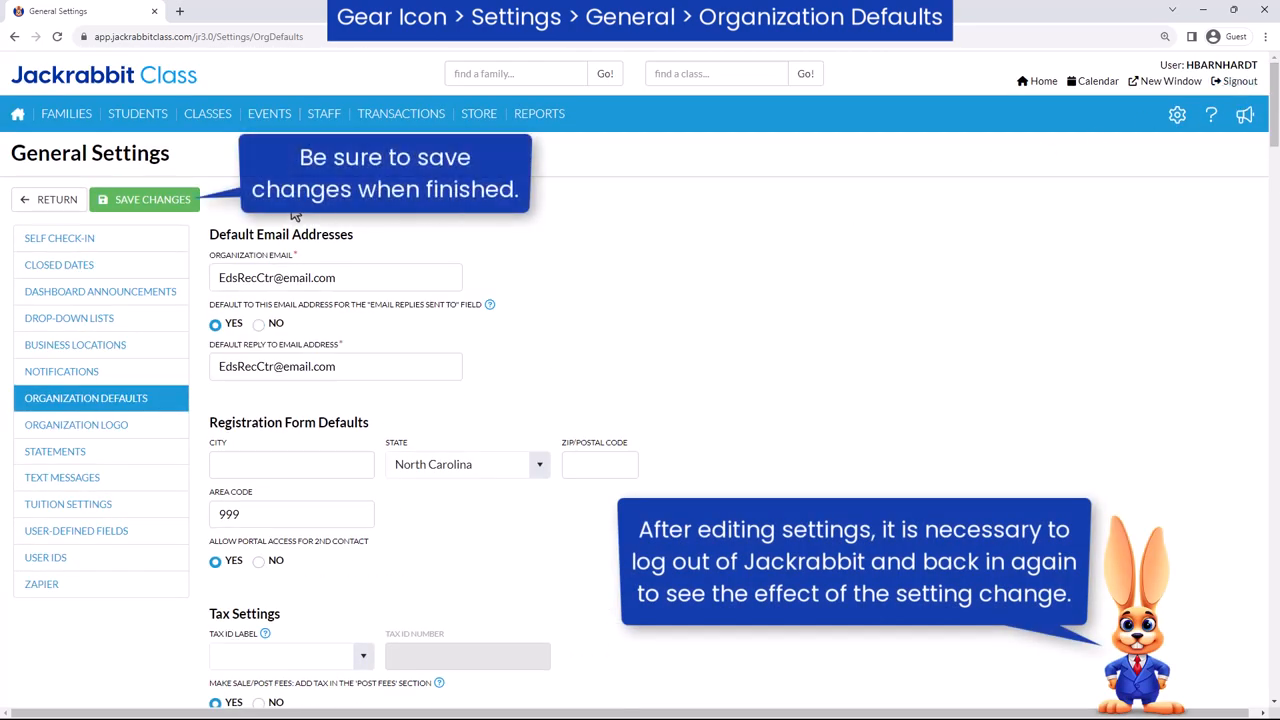
Step: Save the Organization Defaults changes and scroll the page
click(144, 199)
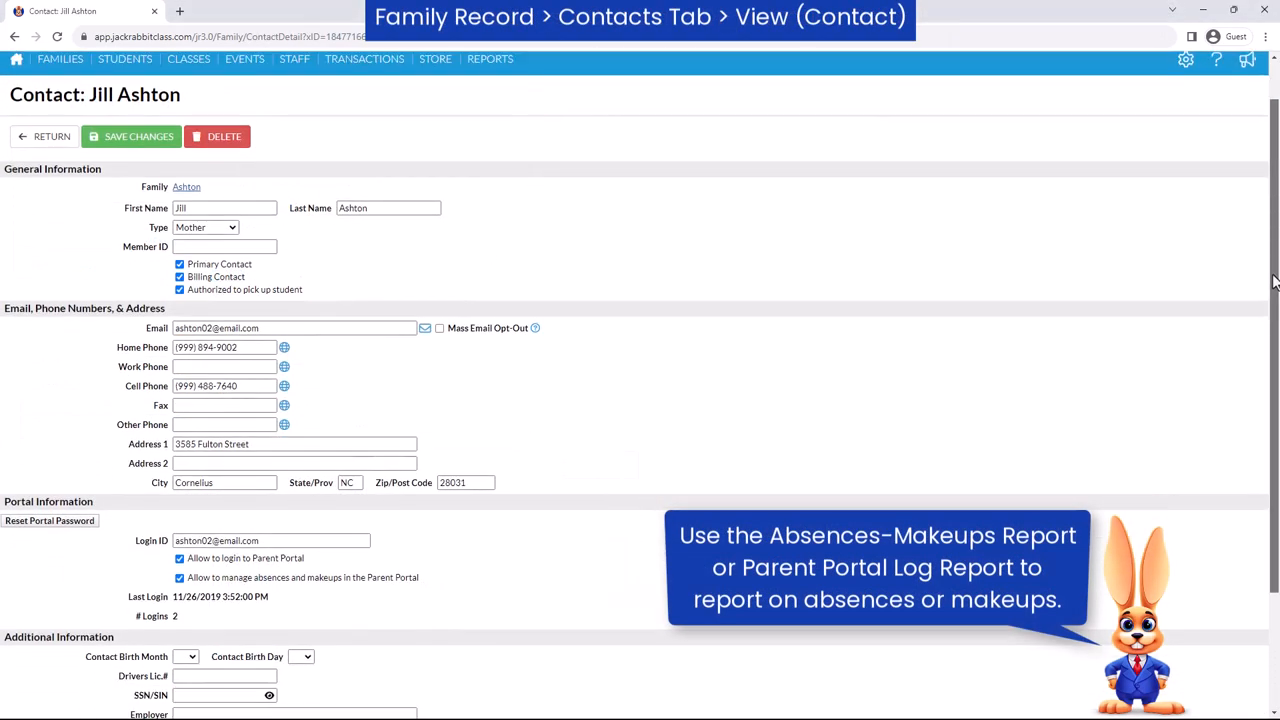
scroll(down, 3)
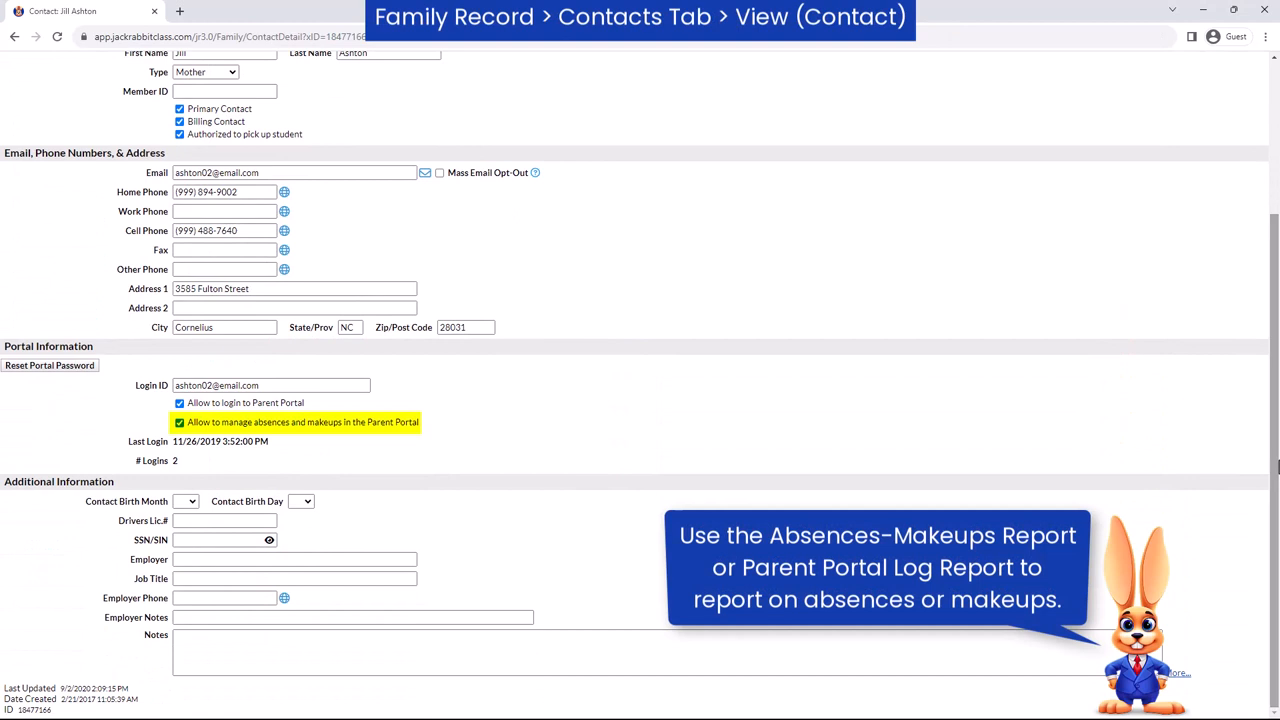